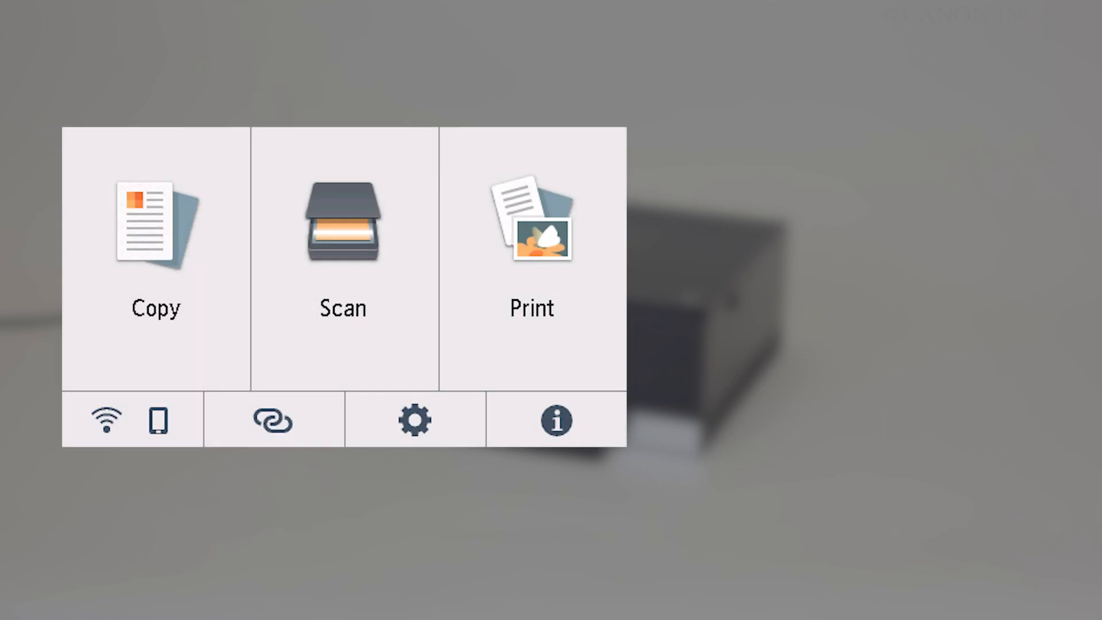
Go from the home screen through Setup into the Maintenance menu
click(414, 420)
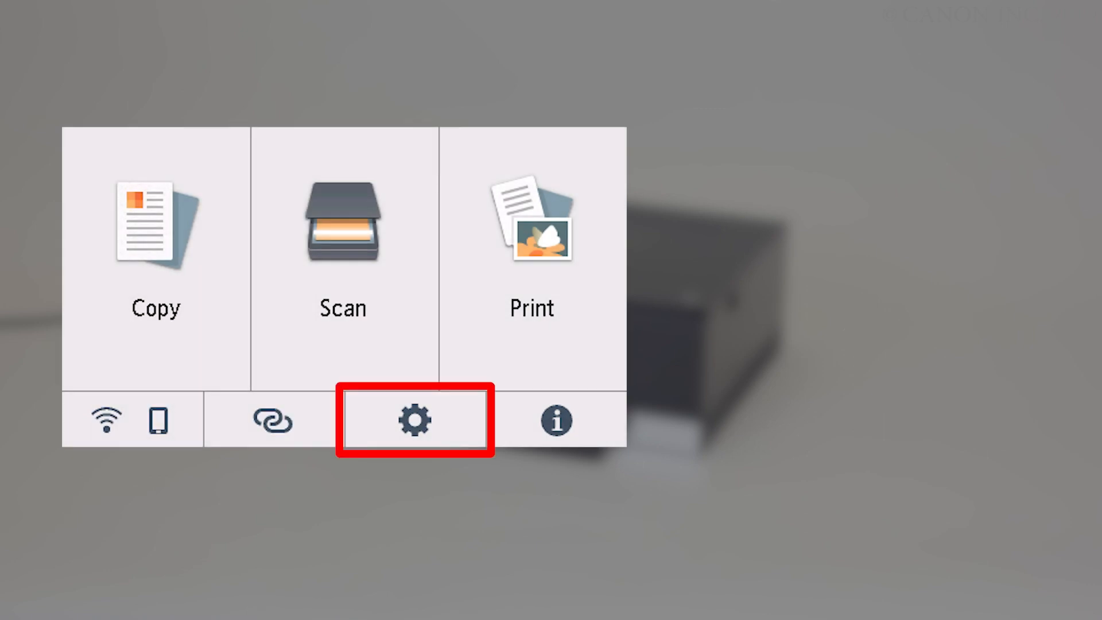
click(415, 420)
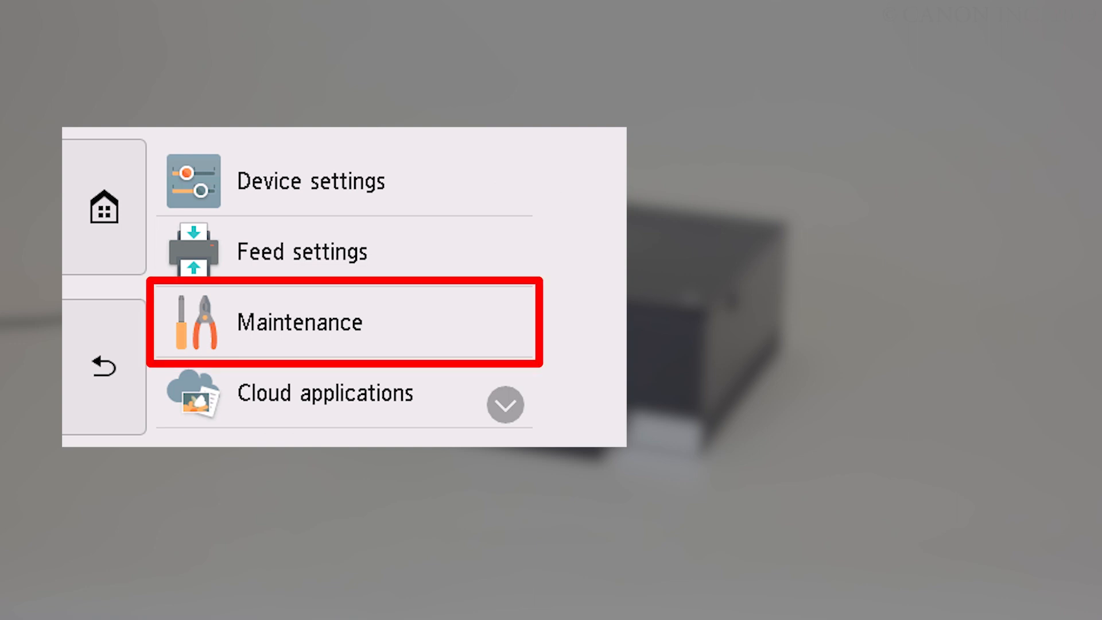
click(300, 323)
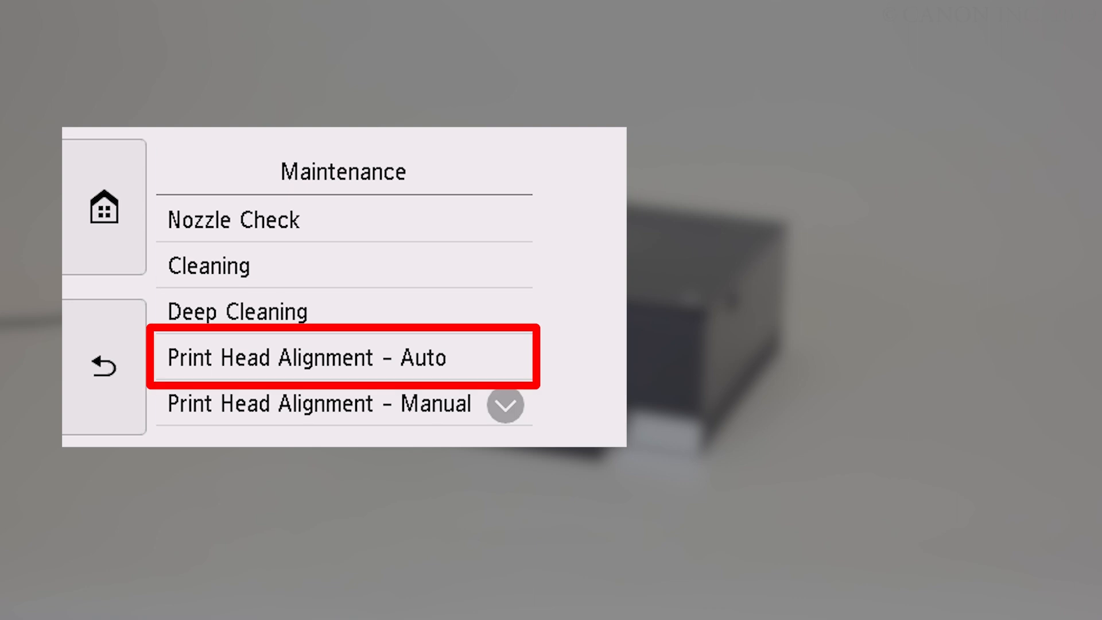
Start Print Head Alignment – Auto, confirm with Yes, and acknowledge completion with OK
click(342, 357)
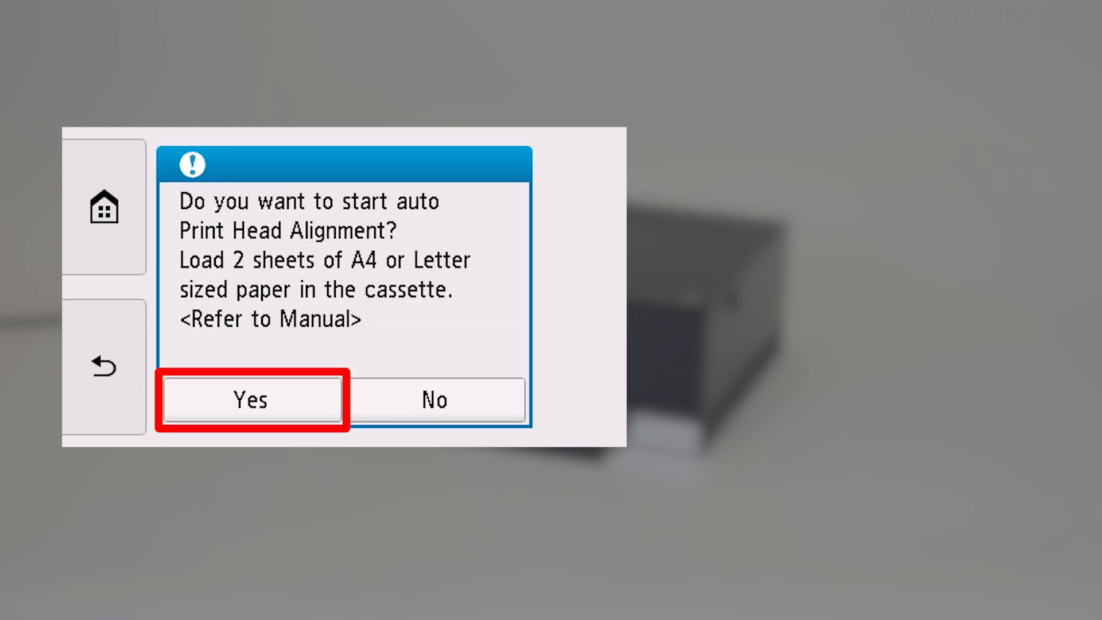
click(250, 399)
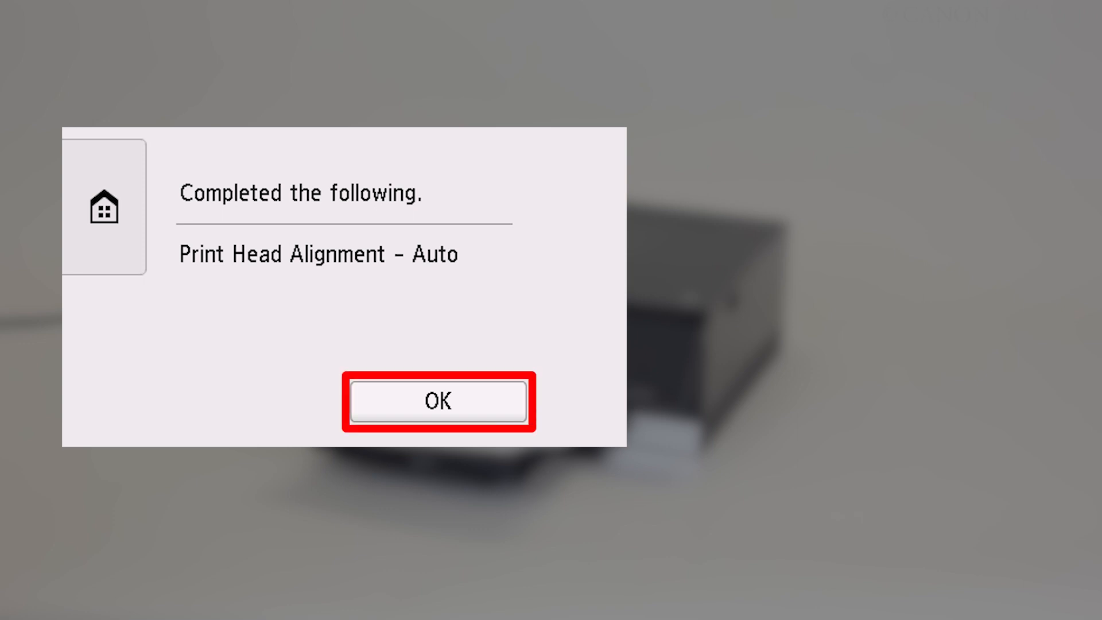
click(438, 401)
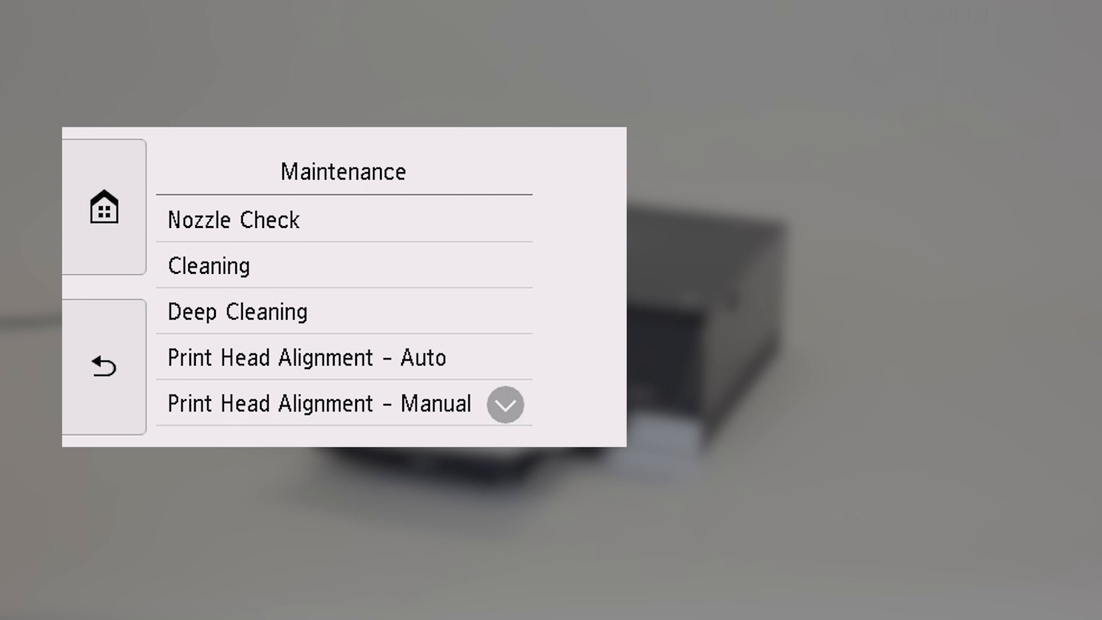